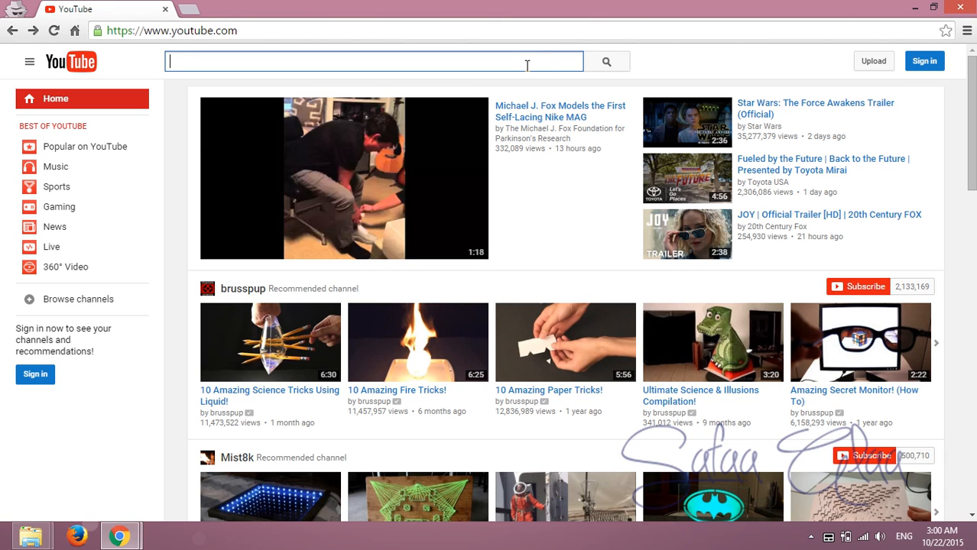
Search YouTube for 'how to make subtitle for a video'
{"action": "type", "text": "how to m"}
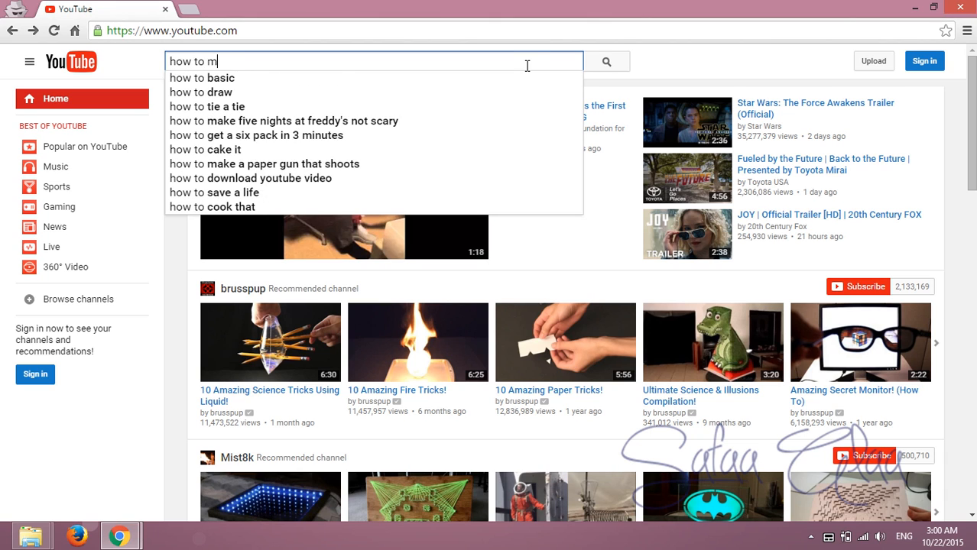
{"action": "type", "text": "ake subtitle"}
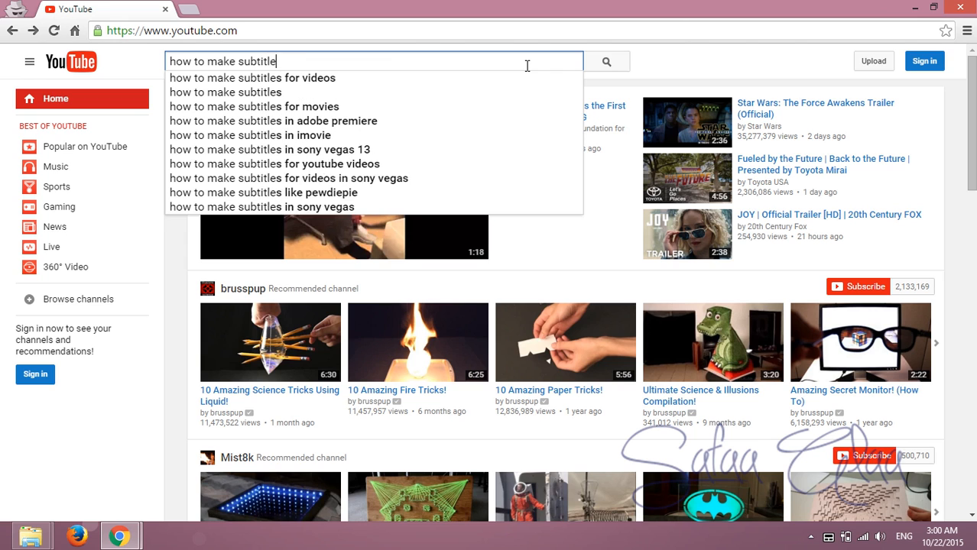
{"action": "type", "text": "for a v"}
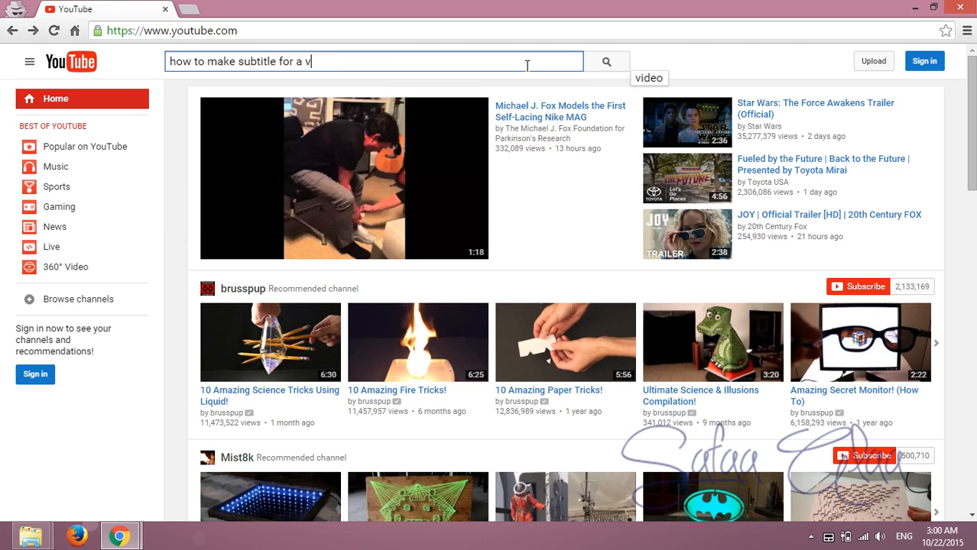
{"action": "key", "text": "Return"}
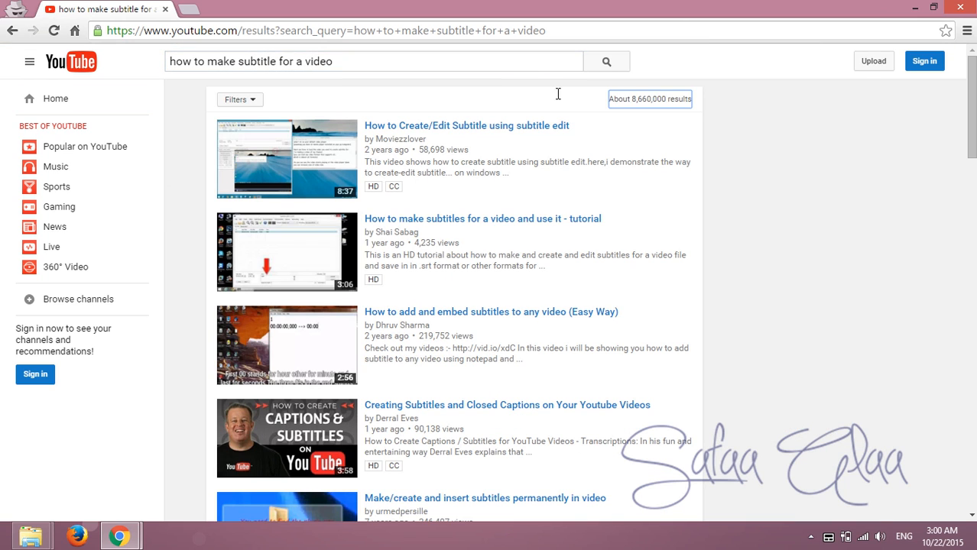
Open the Free Subtitle Edit tutorial from the search results
{"action": "scroll", "scroll_direction": "down", "scroll_amount": 3}
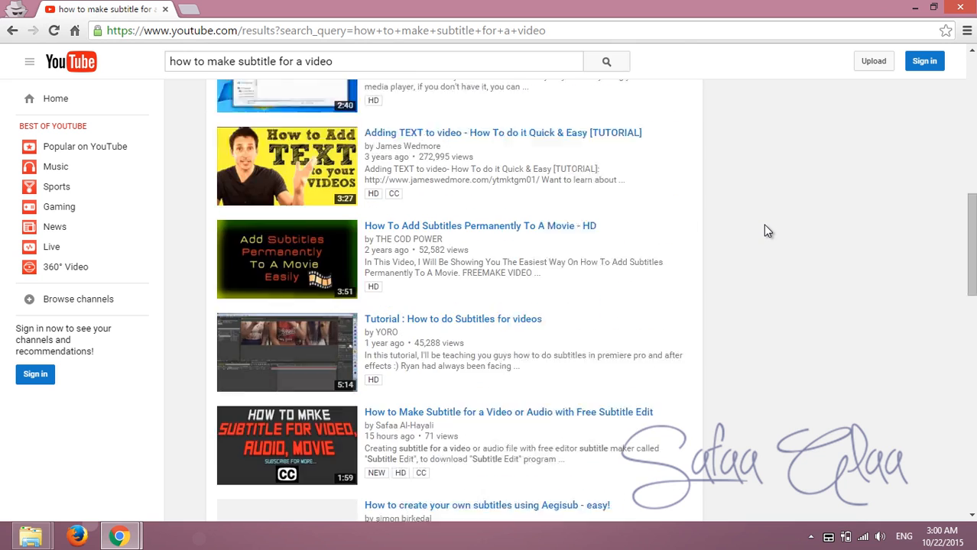
{"action": "scroll", "scroll_direction": "down", "scroll_amount": 3}
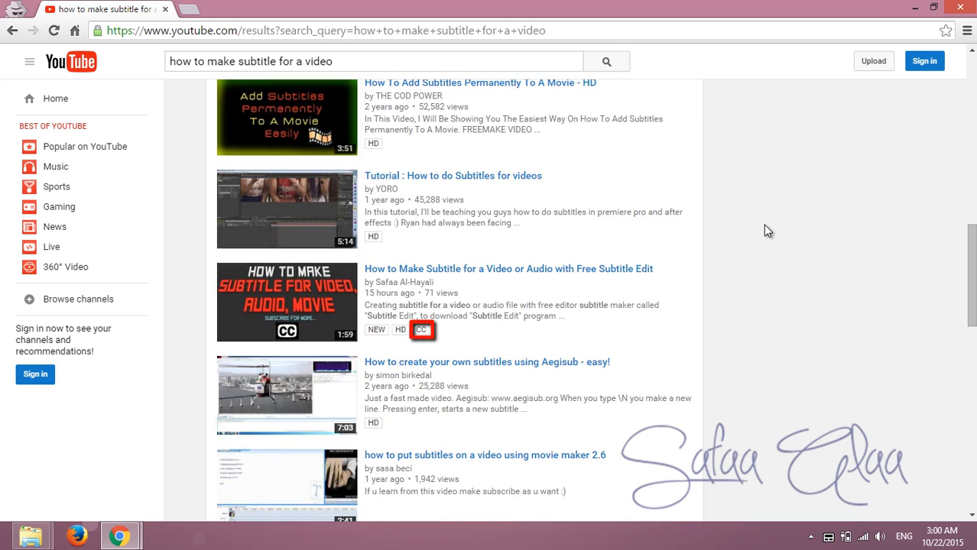
{"action": "mouse_move", "coordinate": [764, 229]}
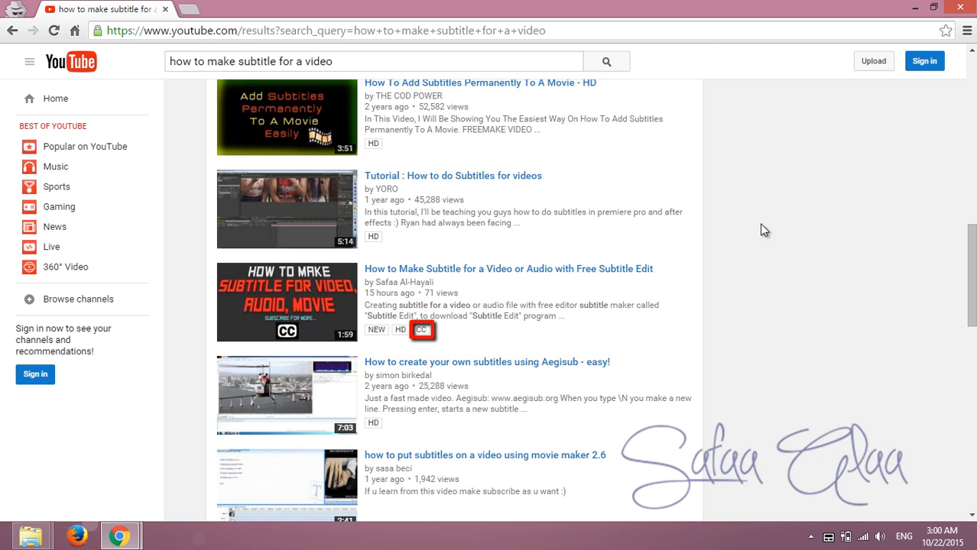
{"action": "left_click", "coordinate": [504, 269]}
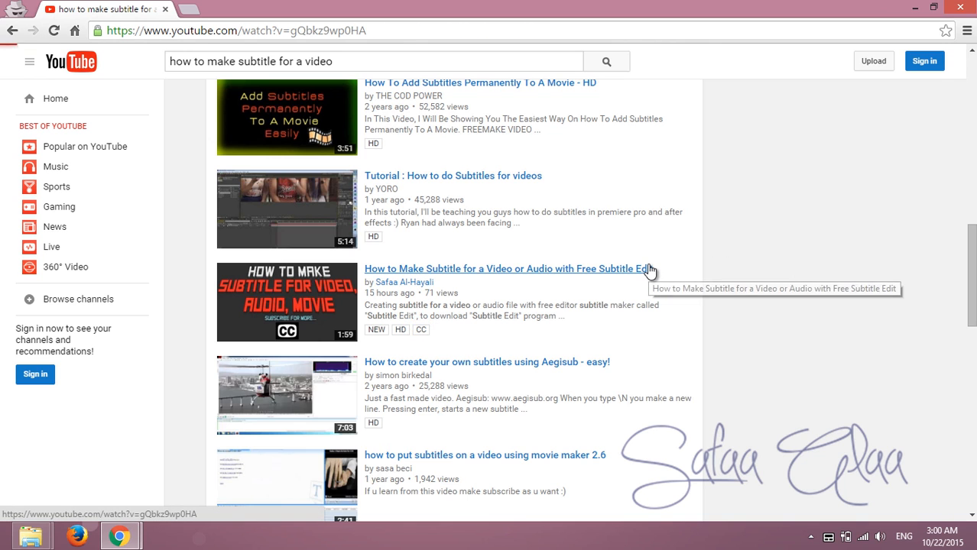
{"action": "left_click", "coordinate": [504, 269]}
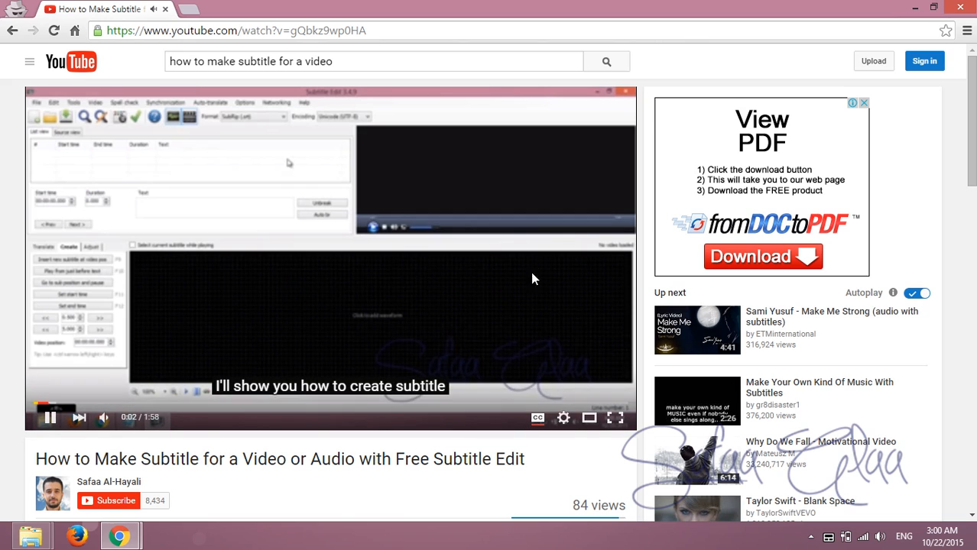
Check the player's Subtitles/CC options showing Arabic and English tracks
{"action": "left_click", "coordinate": [562, 418]}
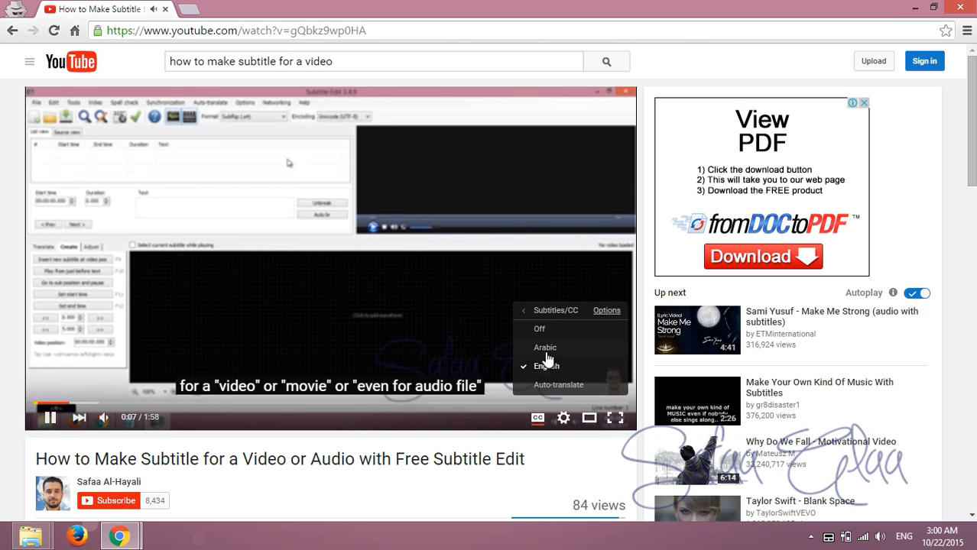
{"action": "left_click", "coordinate": [544, 346]}
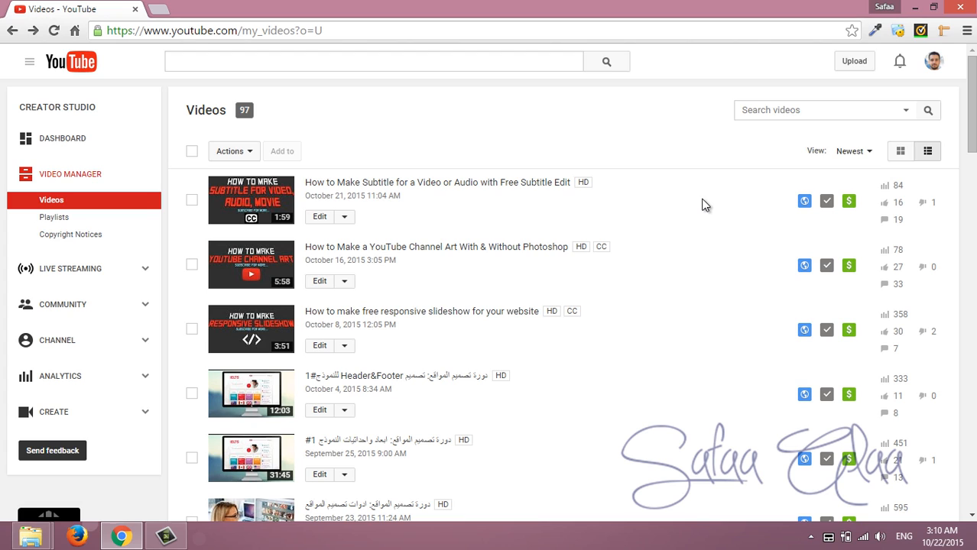
{"action": "mouse_move", "coordinate": [345, 217]}
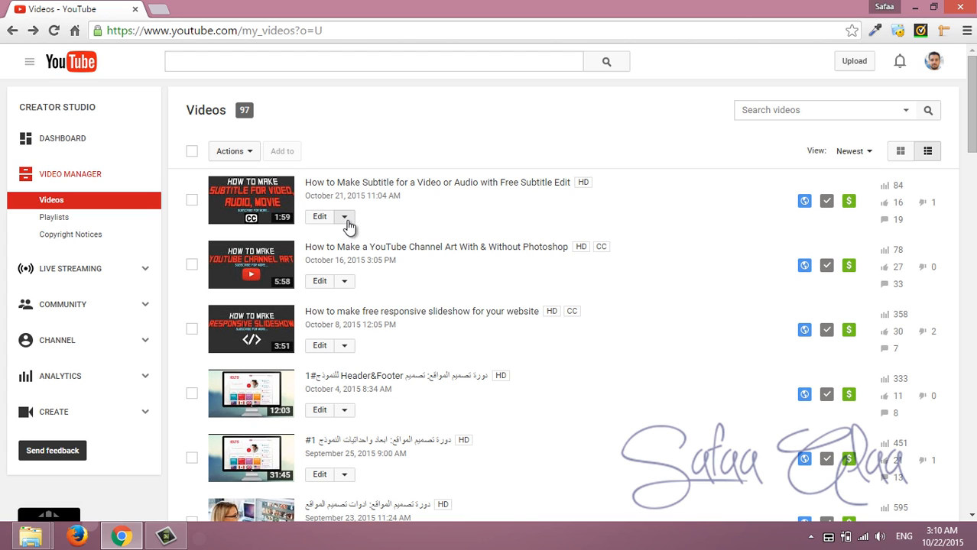
Choose Subtitles and CC from the first video's Edit dropdown
{"action": "left_click", "coordinate": [344, 217]}
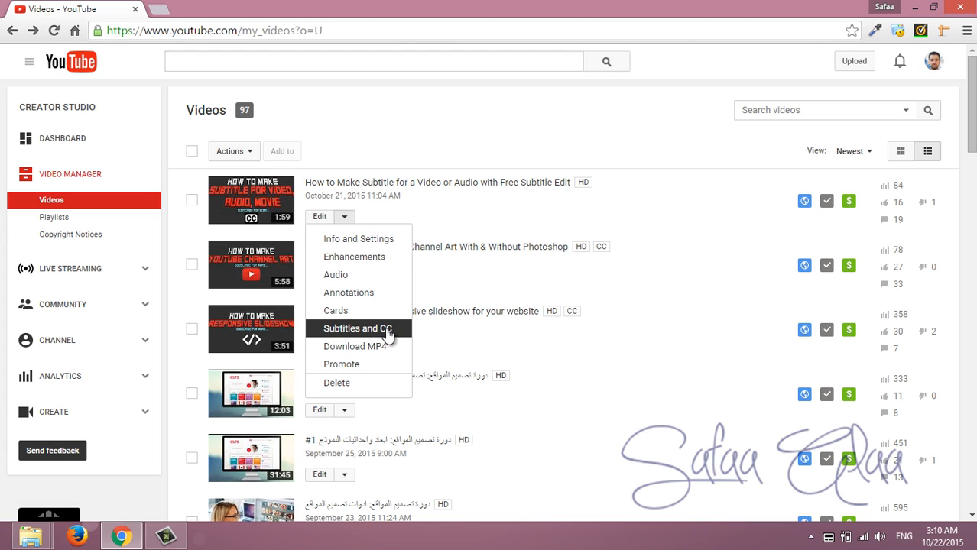
{"action": "left_click", "coordinate": [356, 327]}
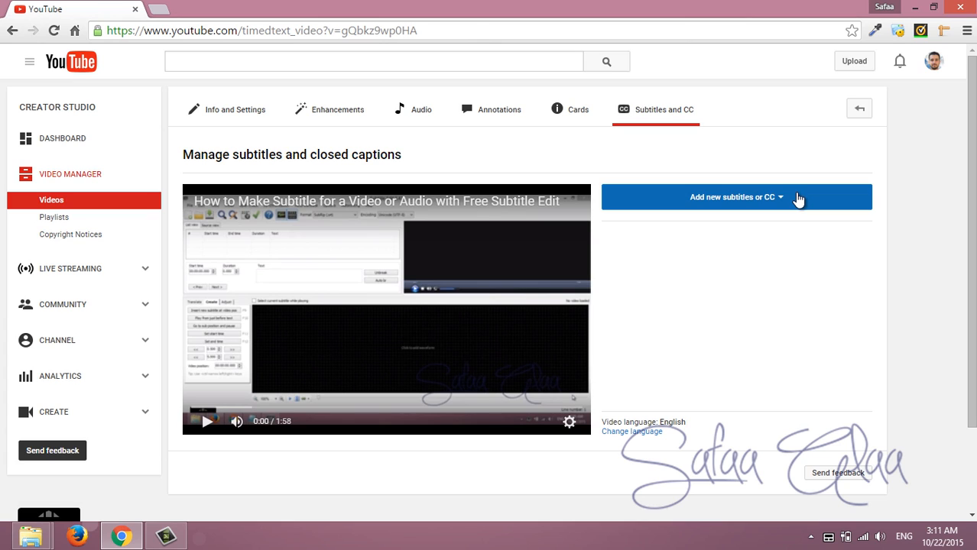
Add a new English subtitle track and choose to upload an SRT subtitles file
{"action": "left_click", "coordinate": [734, 198]}
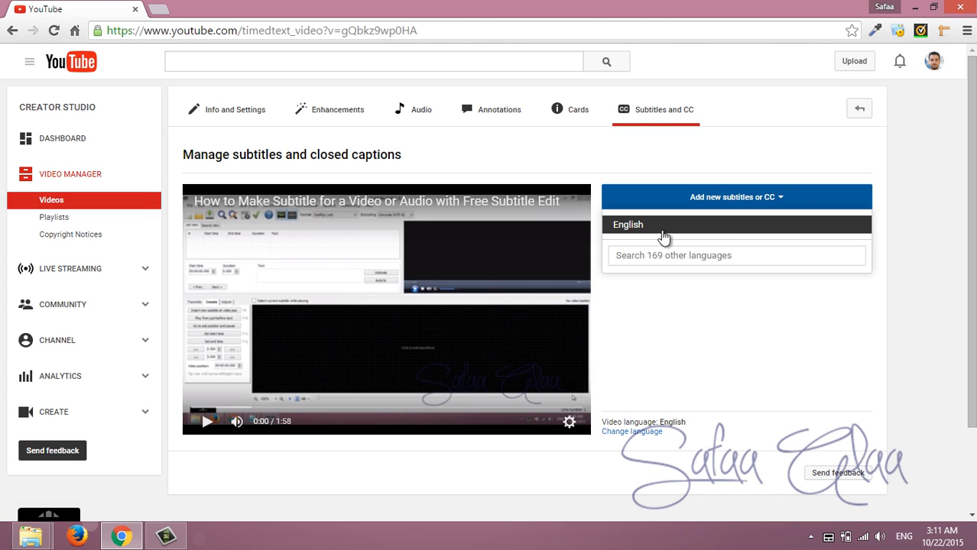
{"action": "mouse_move", "coordinate": [630, 231]}
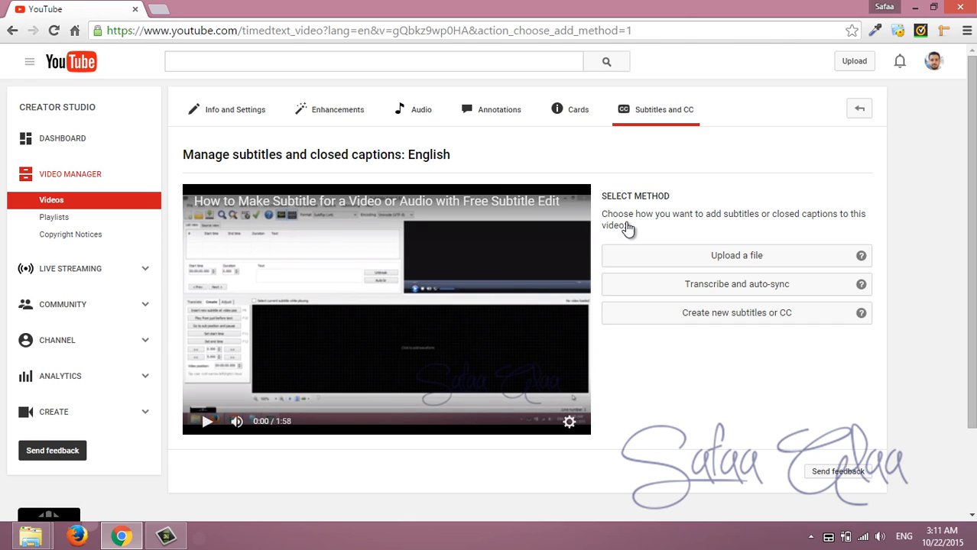
{"action": "mouse_move", "coordinate": [818, 257]}
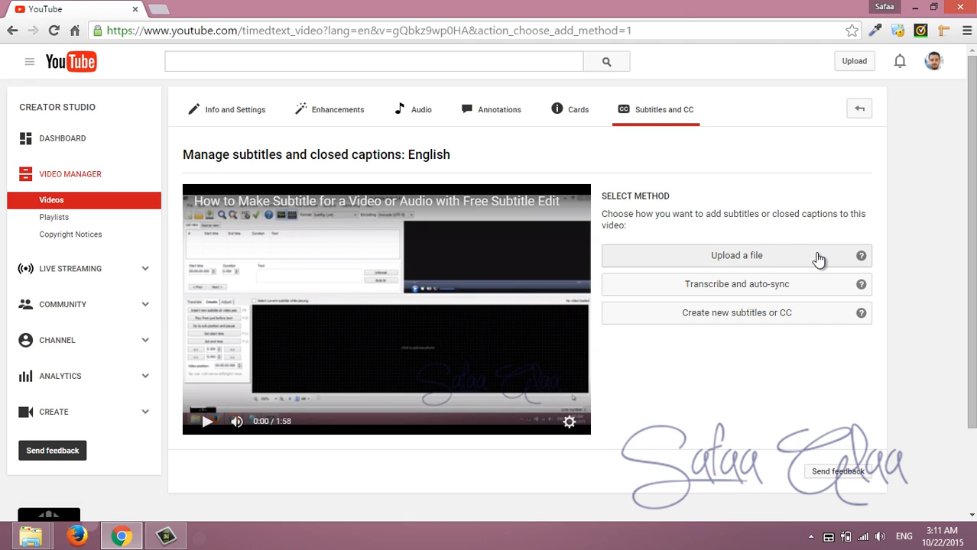
{"action": "left_click", "coordinate": [736, 255]}
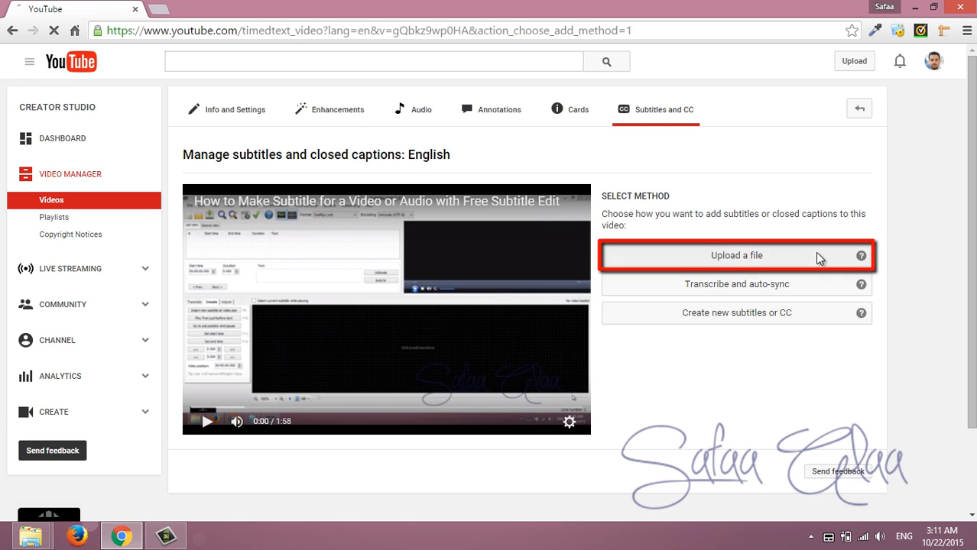
{"action": "left_click", "coordinate": [736, 282]}
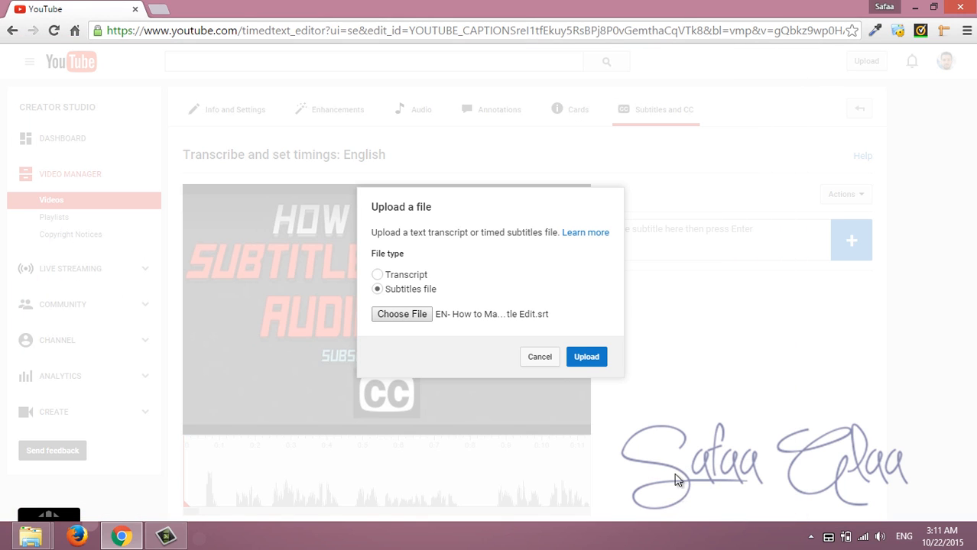
Upload the English subtitles file and play the video to preview the timed captions
{"action": "left_click", "coordinate": [587, 356]}
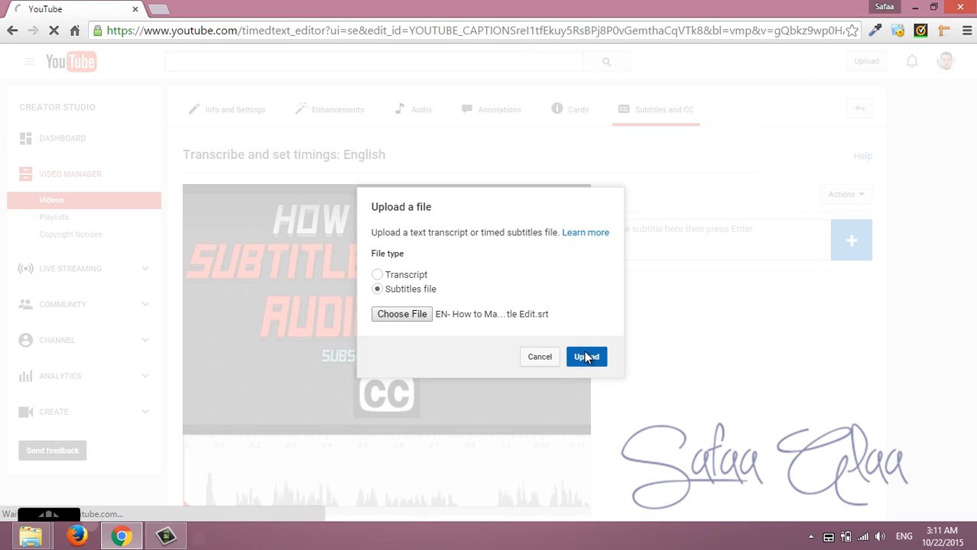
{"action": "left_click", "coordinate": [587, 356]}
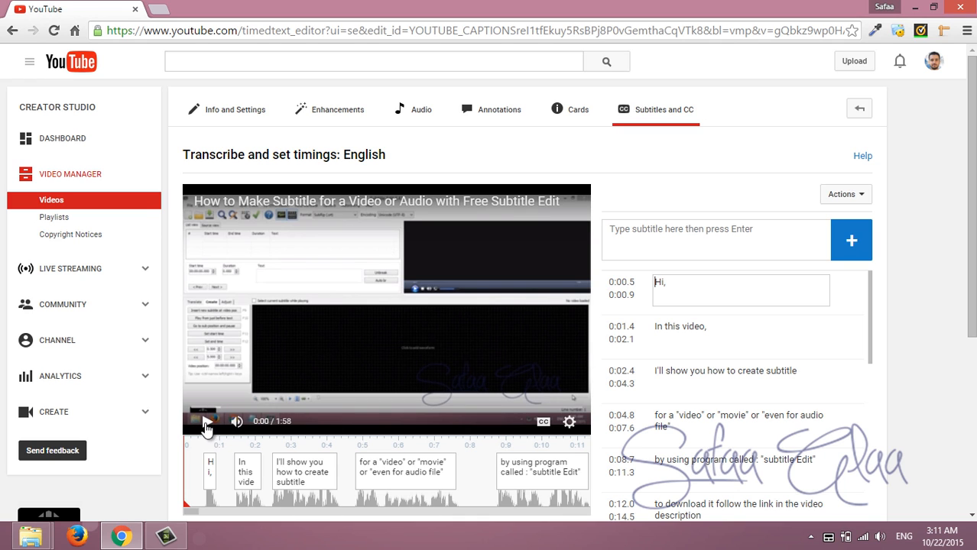
{"action": "left_click", "coordinate": [208, 421]}
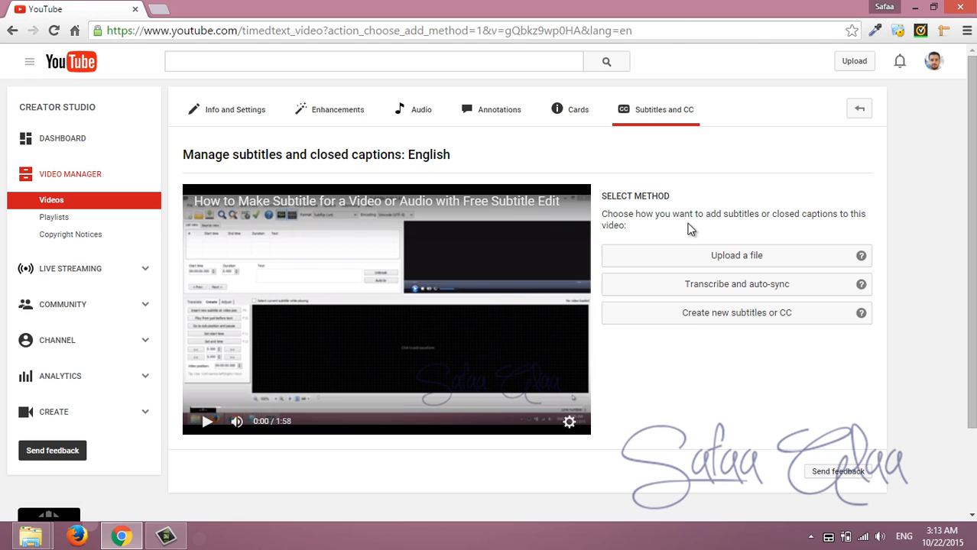
{"action": "mouse_move", "coordinate": [773, 284]}
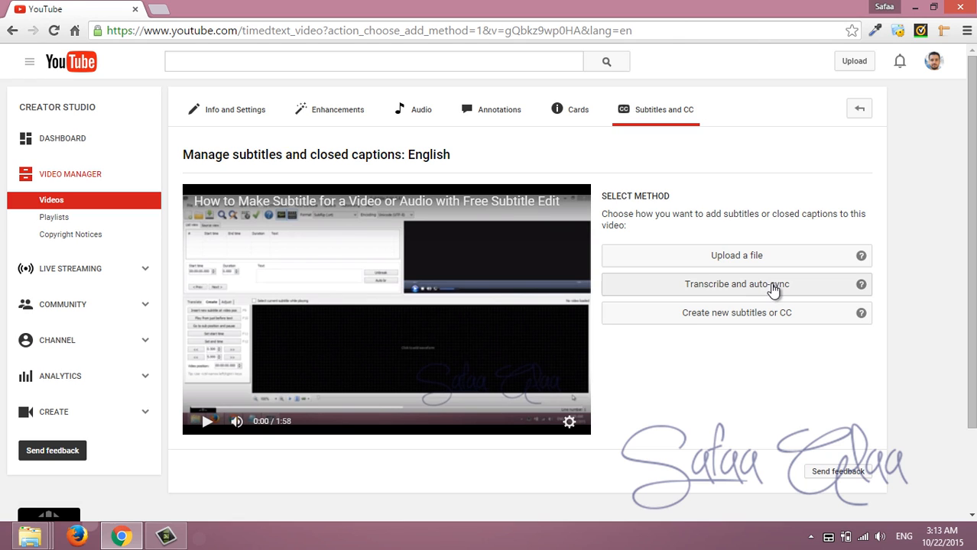
Choose Transcribe and auto-sync and set timings on the pasted English transcript
{"action": "left_click", "coordinate": [737, 283]}
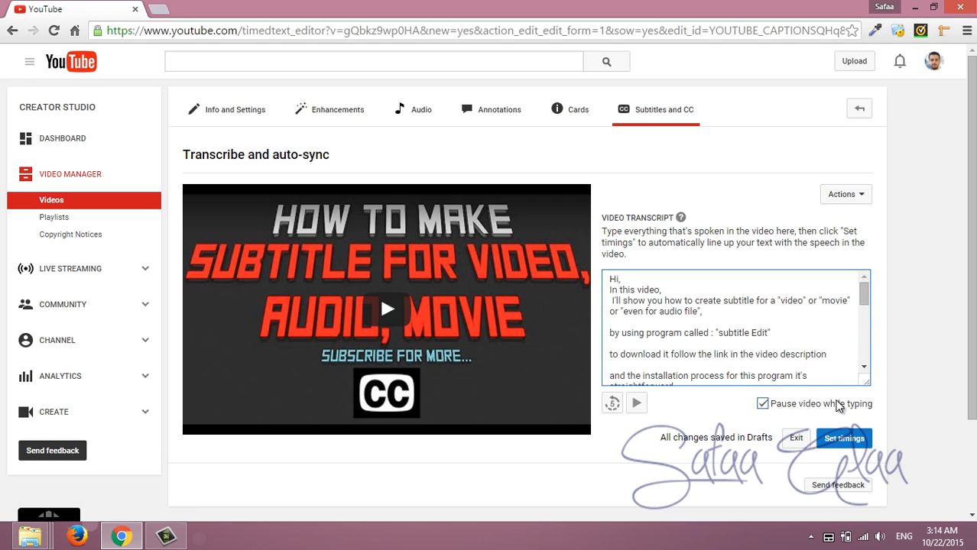
{"action": "left_click", "coordinate": [843, 437]}
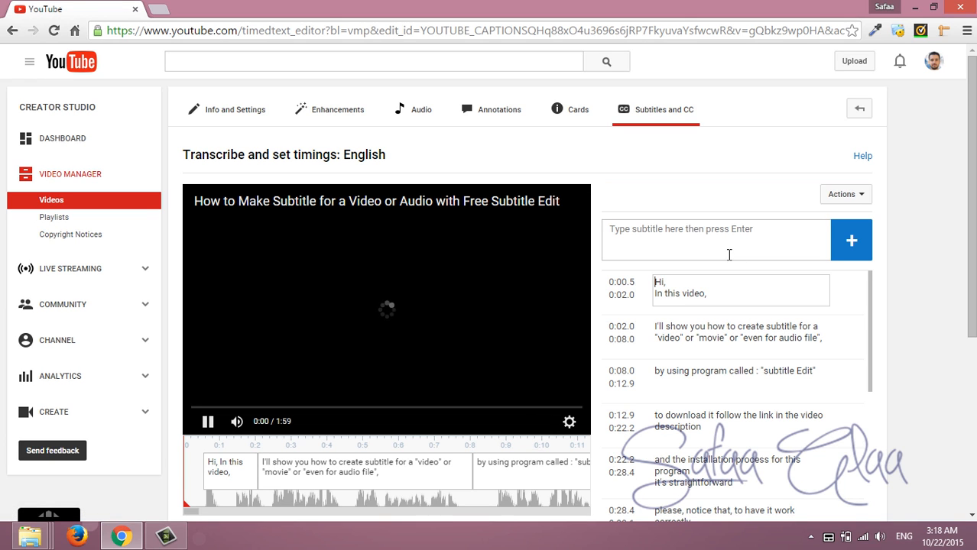
Play the video from the start to preview the auto-synced captions, then return
{"action": "left_click", "coordinate": [208, 422]}
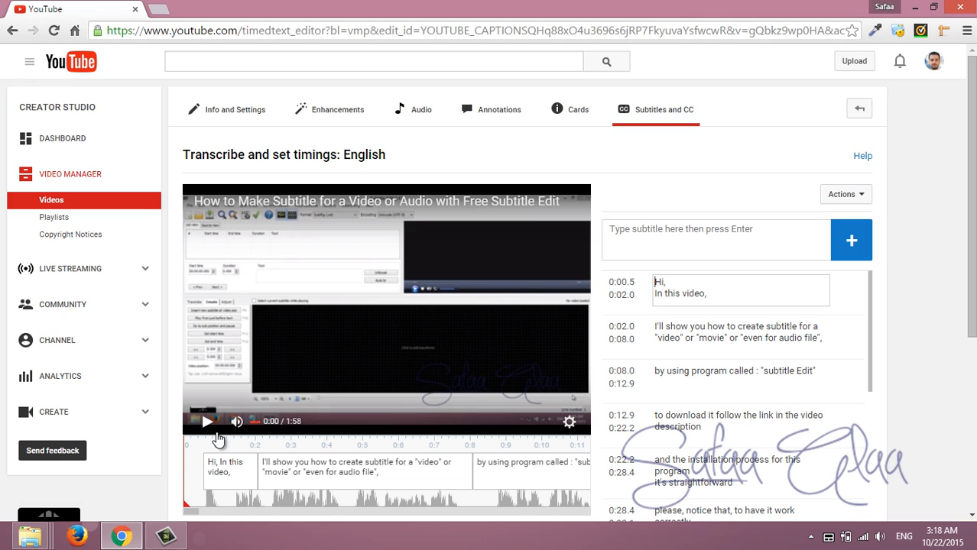
{"action": "left_click", "coordinate": [207, 422]}
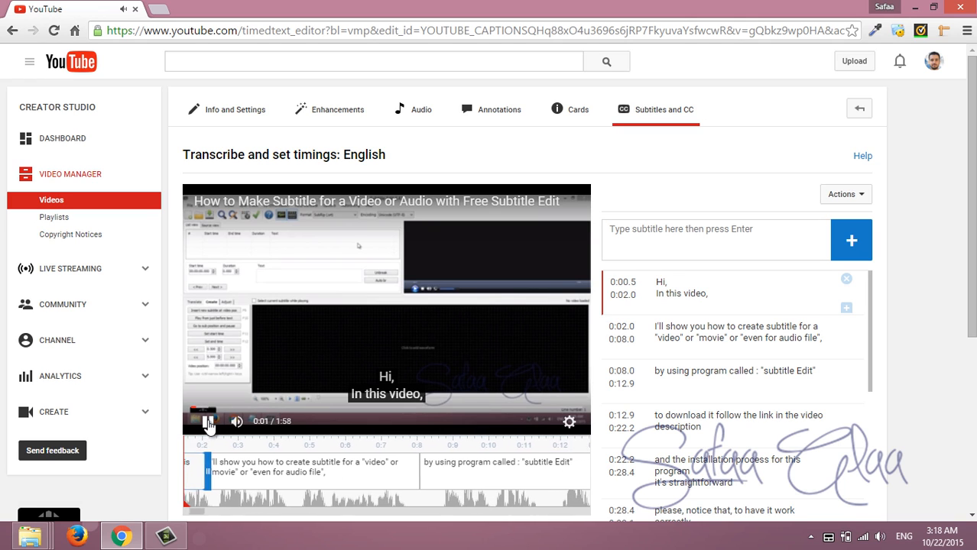
{"action": "left_click", "coordinate": [206, 422]}
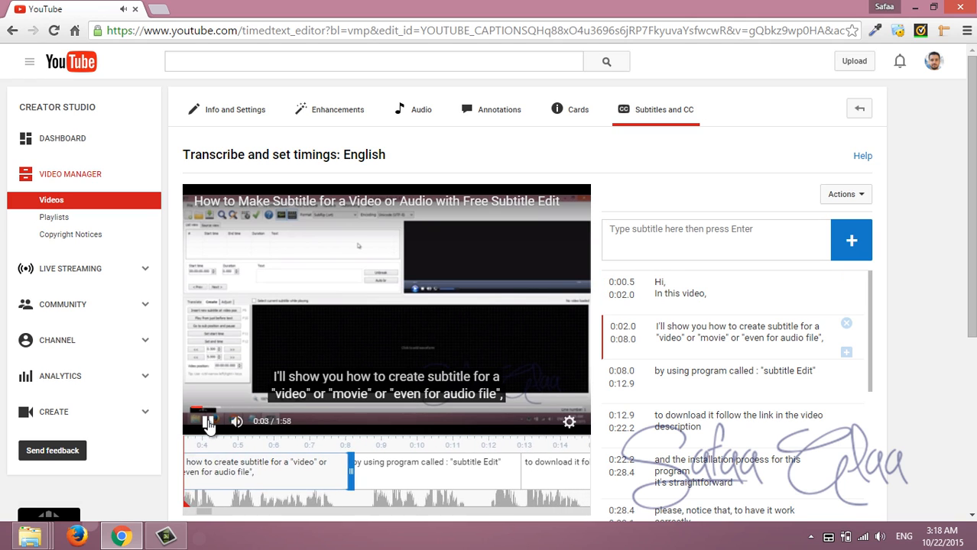
{"action": "left_click", "coordinate": [208, 422]}
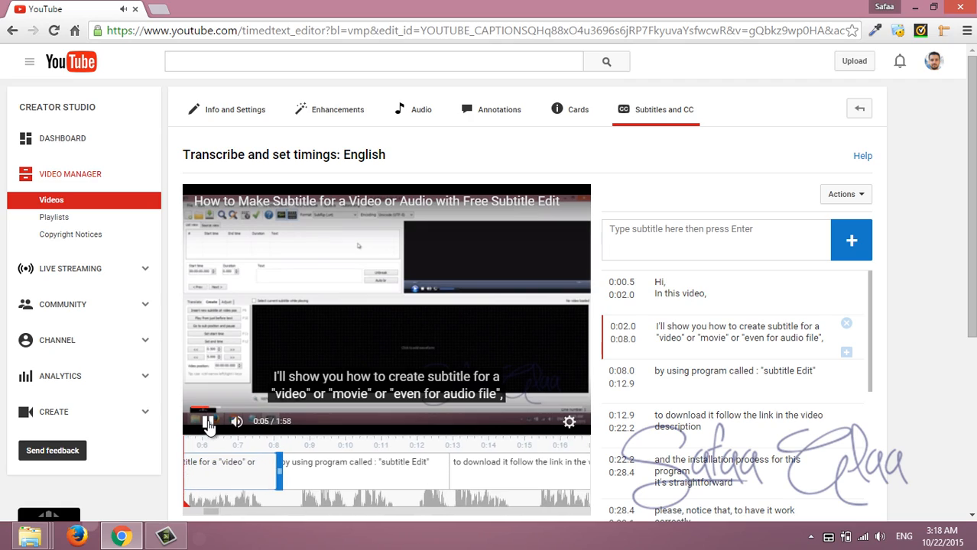
{"action": "left_click", "coordinate": [208, 421]}
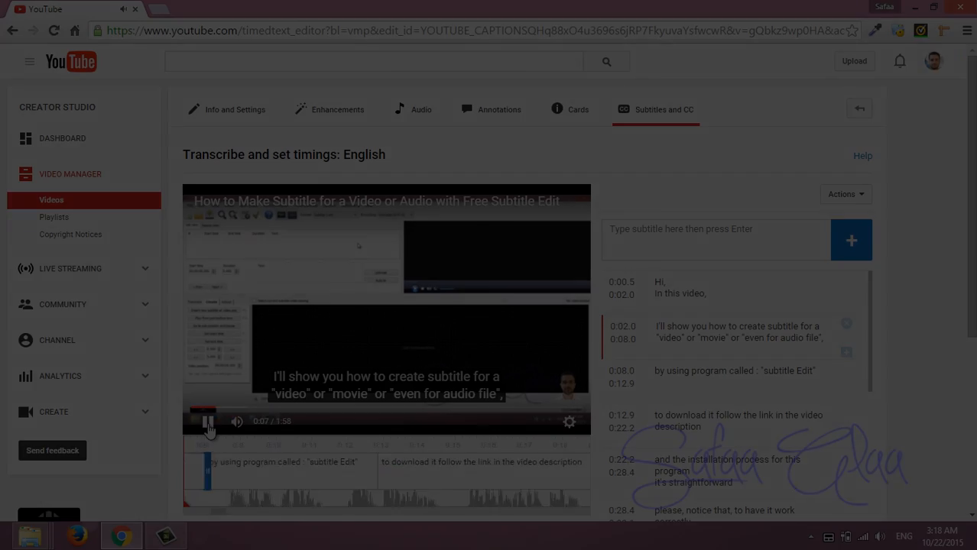
{"action": "left_click", "coordinate": [859, 107]}
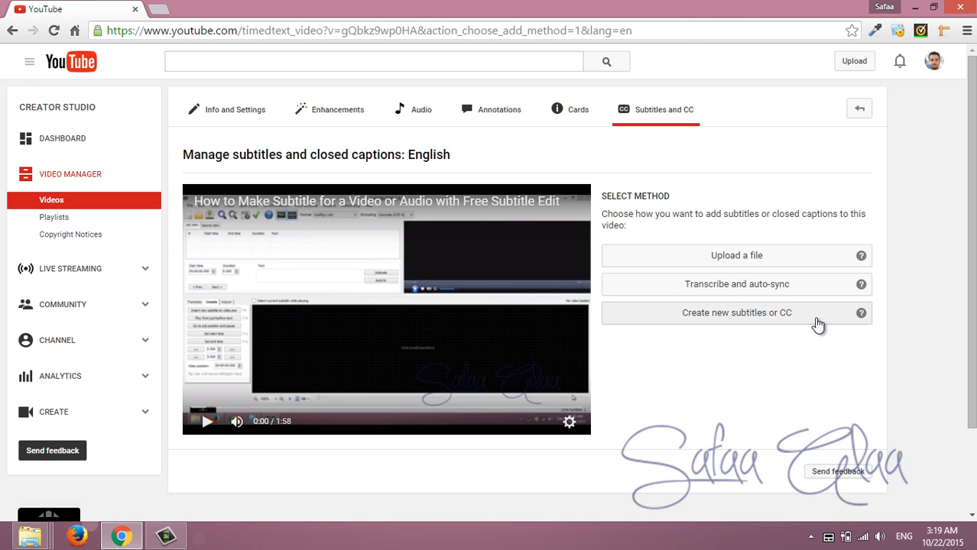
Create a blank English track and add the first timed line 'Hi'
{"action": "left_click", "coordinate": [737, 311]}
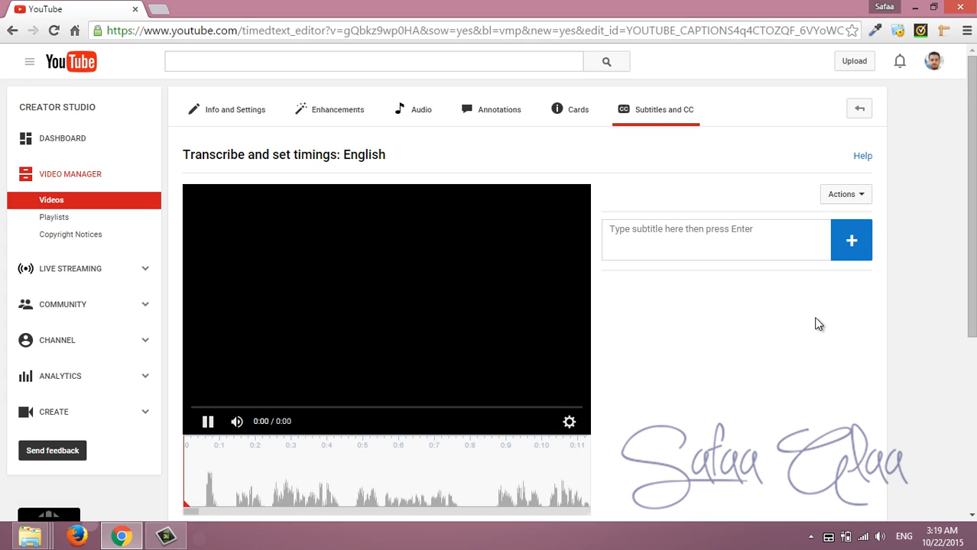
{"action": "scroll", "scroll_direction": "down", "scroll_amount": 3}
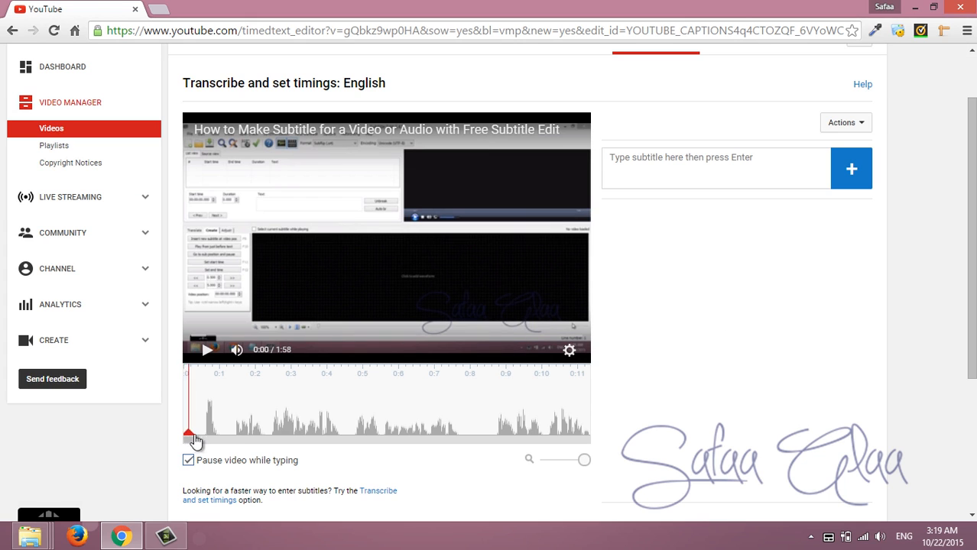
{"action": "type", "text": "Hi,"}
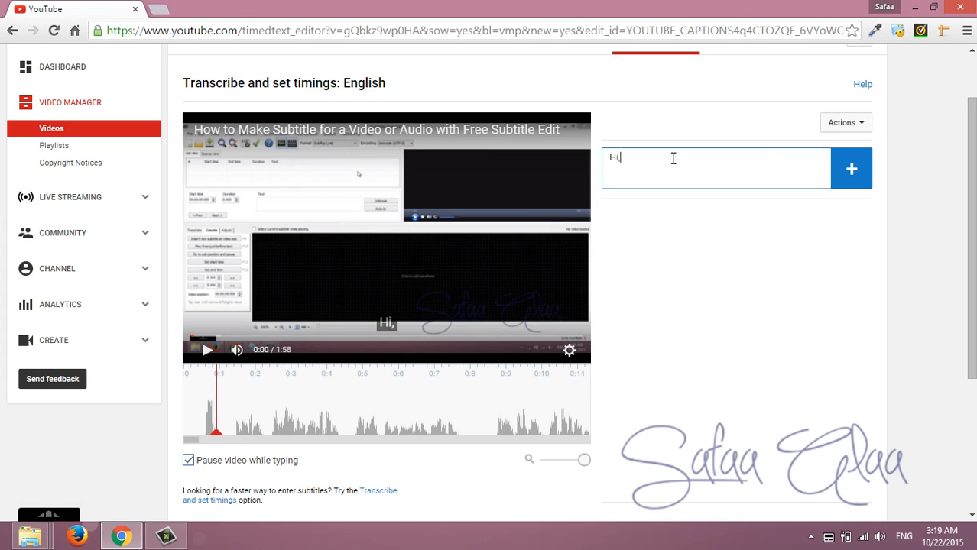
{"action": "key", "text": "Return"}
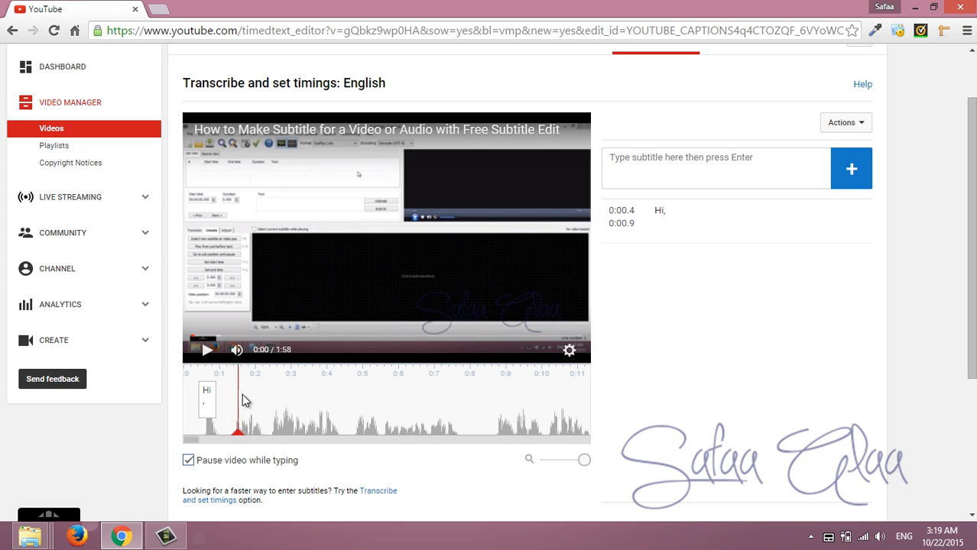
Add the next timed lines 'In this video' and 'I'll show you'
{"action": "type", "text": "In thi"}
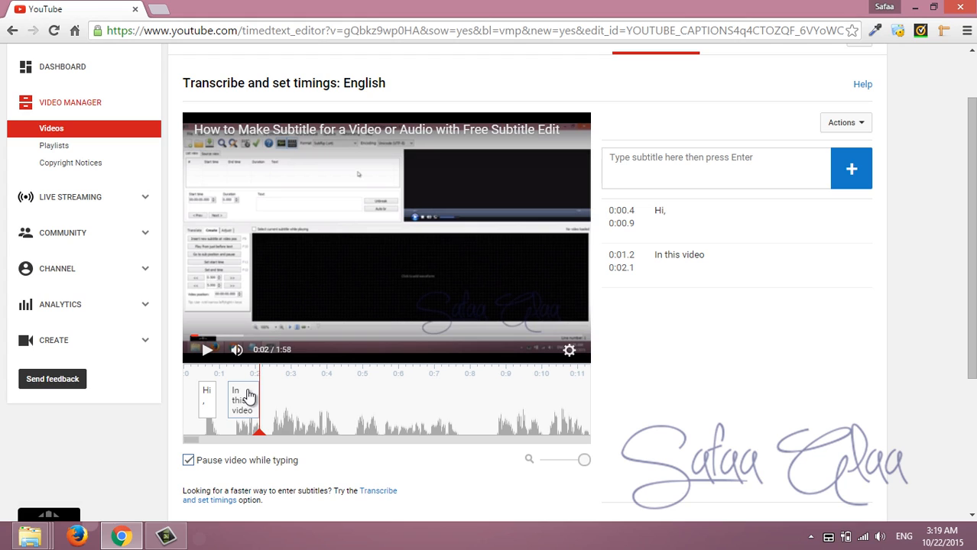
{"action": "left_click", "coordinate": [715, 168]}
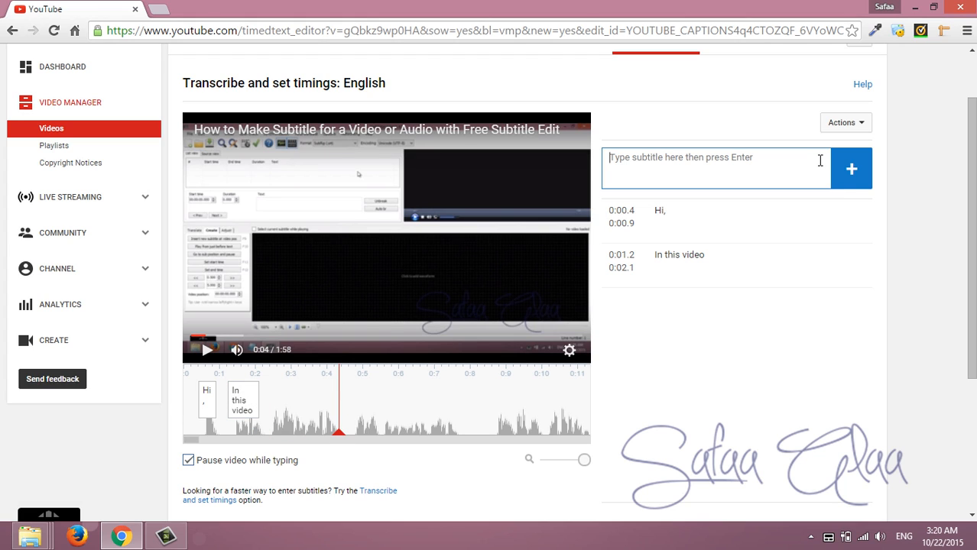
{"action": "type", "text": "I'll show you"}
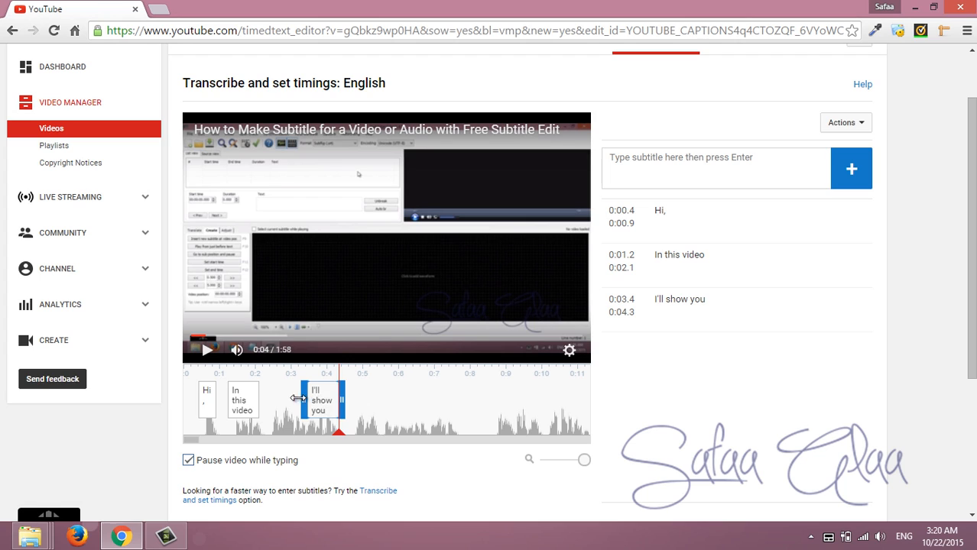
{"action": "left_click", "coordinate": [208, 350]}
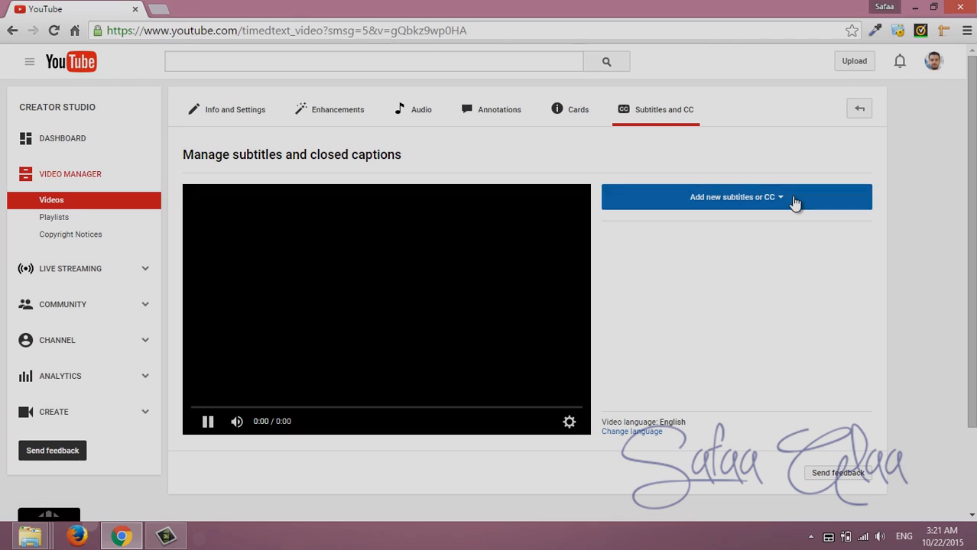
Add an Arabic track and upload its .srt subtitles file so the timed Arabic lines appear
{"action": "left_click", "coordinate": [737, 197]}
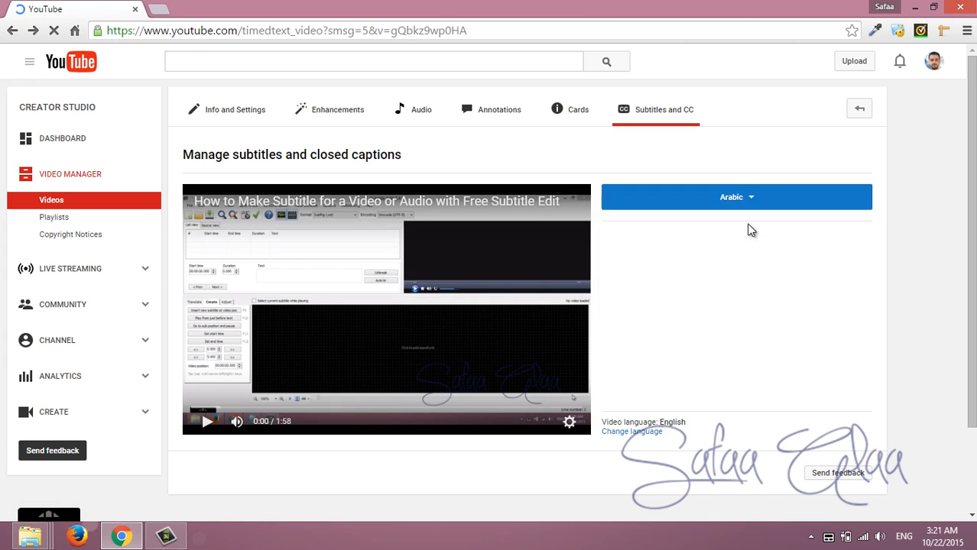
{"action": "left_click", "coordinate": [735, 195]}
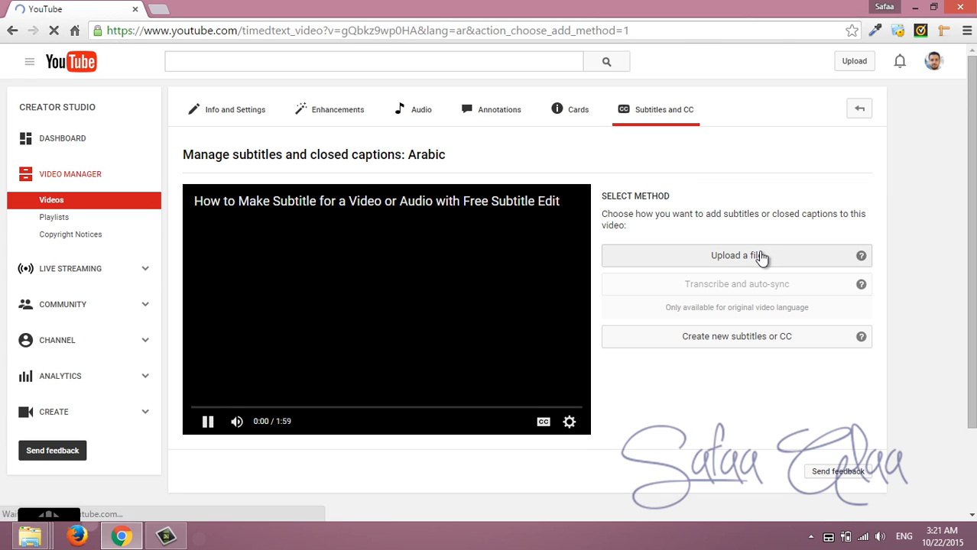
{"action": "left_click", "coordinate": [736, 255]}
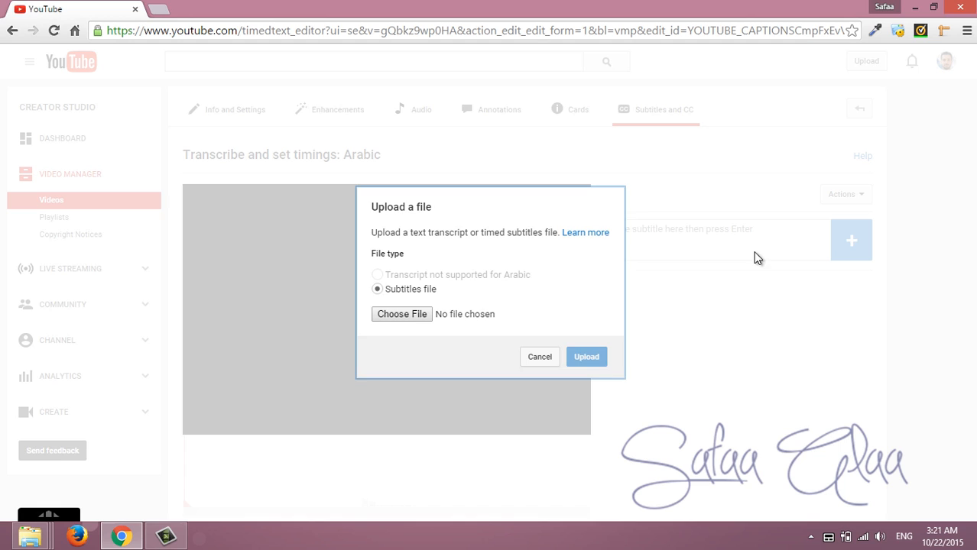
{"action": "left_click", "coordinate": [587, 357]}
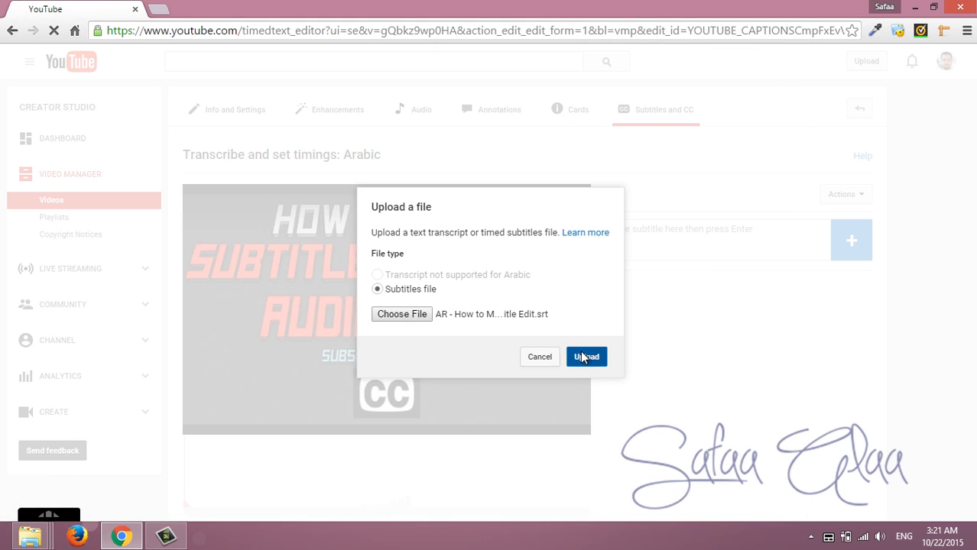
{"action": "left_click", "coordinate": [587, 357]}
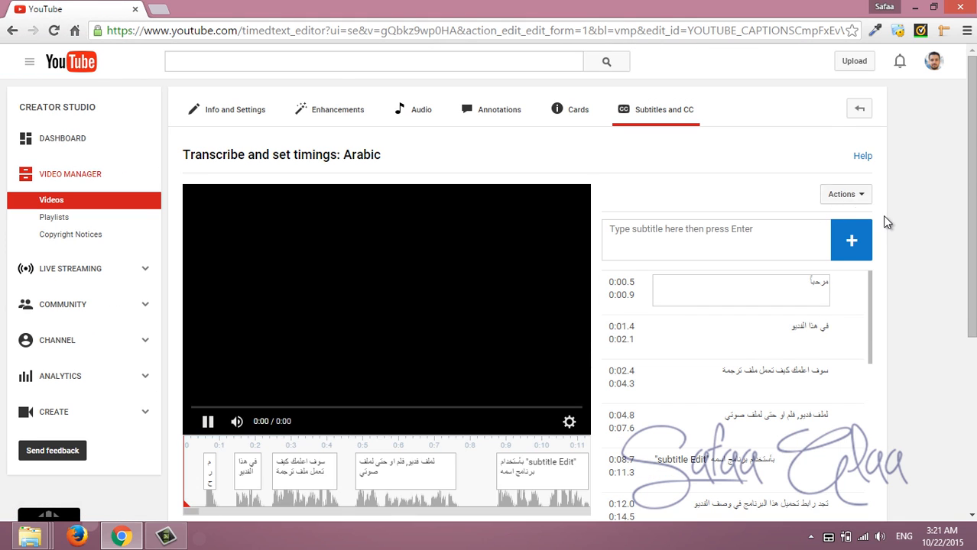